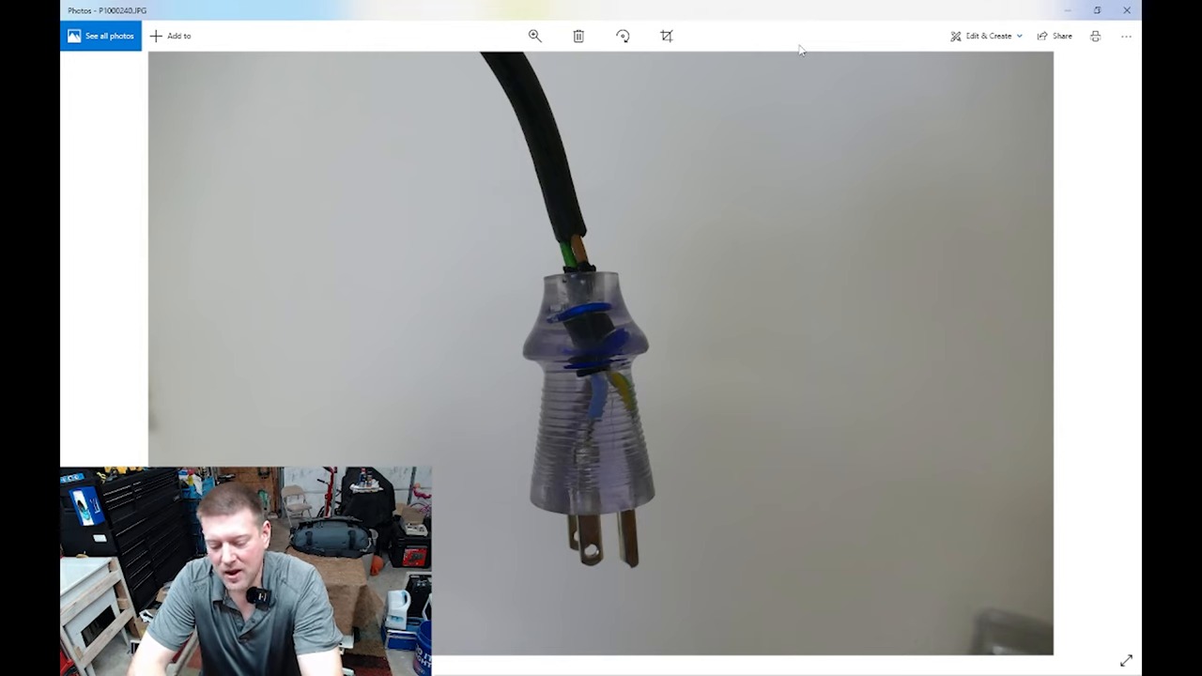
Switch back to Microsoft Photos, showing the clear plug on a black cord
key("alt+tab")
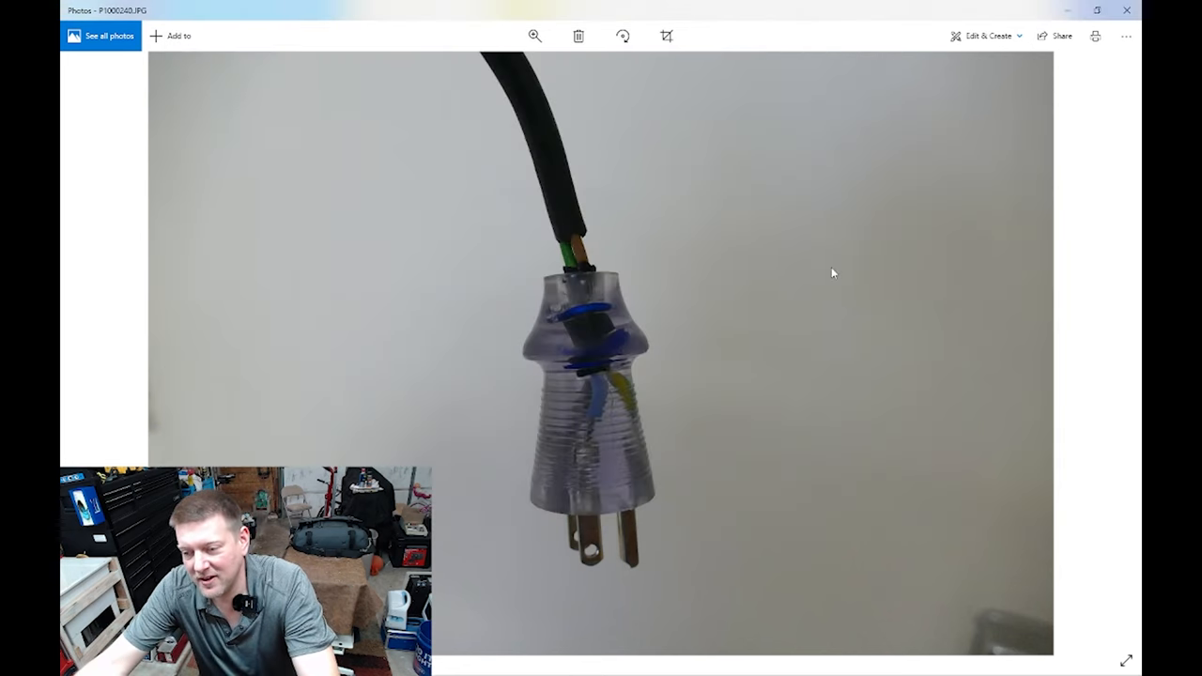
mouse_move(1007, 117)
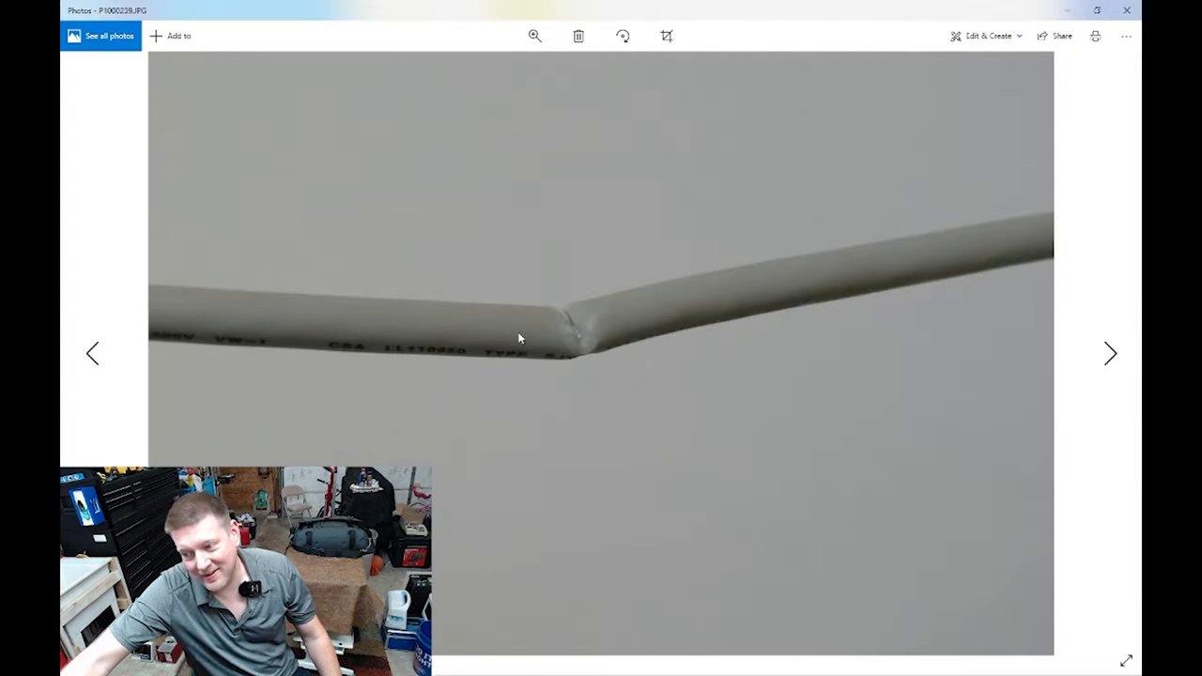
mouse_move(935, 609)
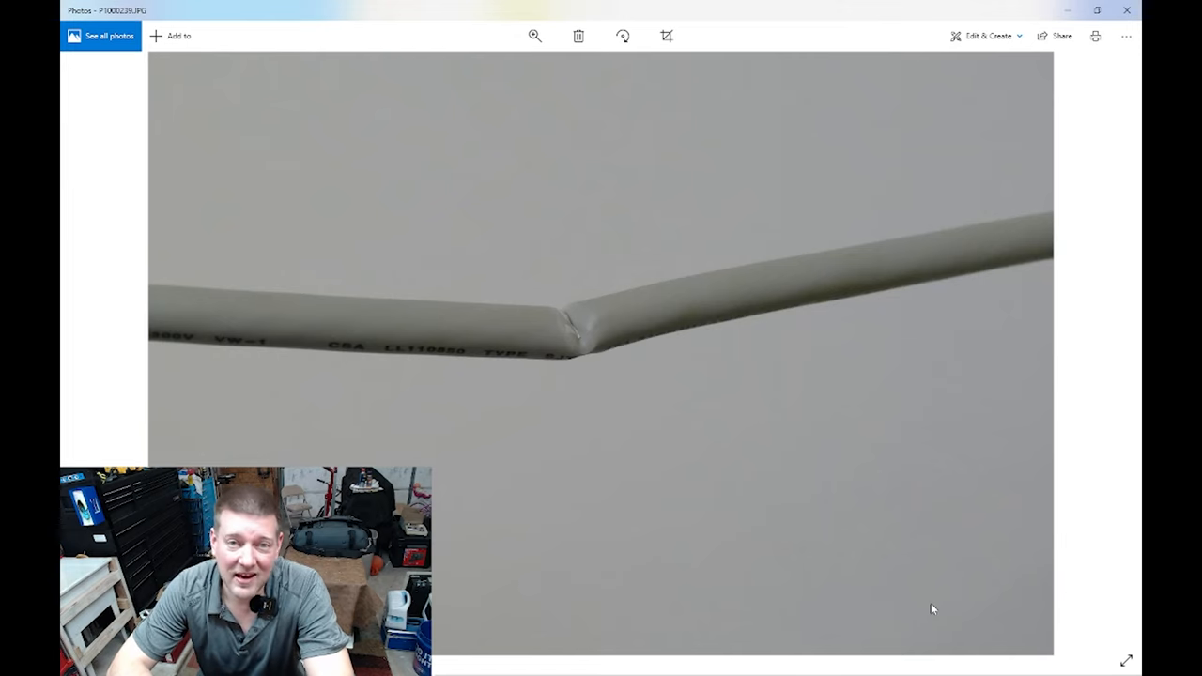
mouse_move(1021, 329)
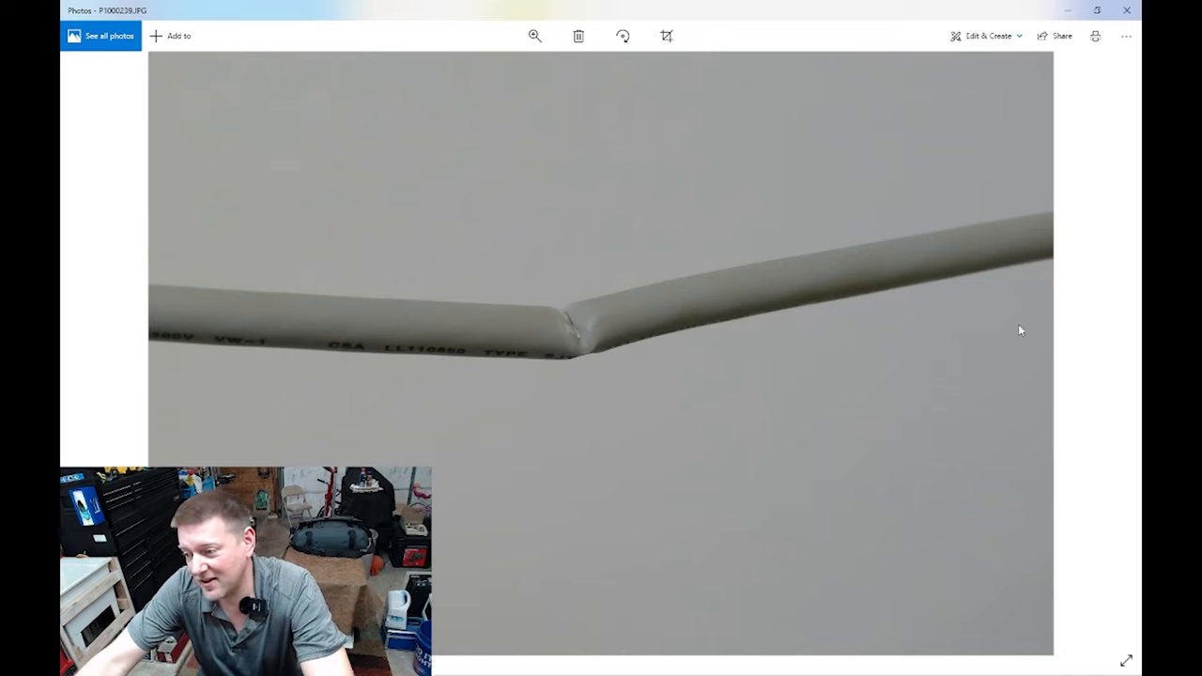
Go back to P1000238.JPG, the torn cable with exposed blue and green wires
left_click(92, 350)
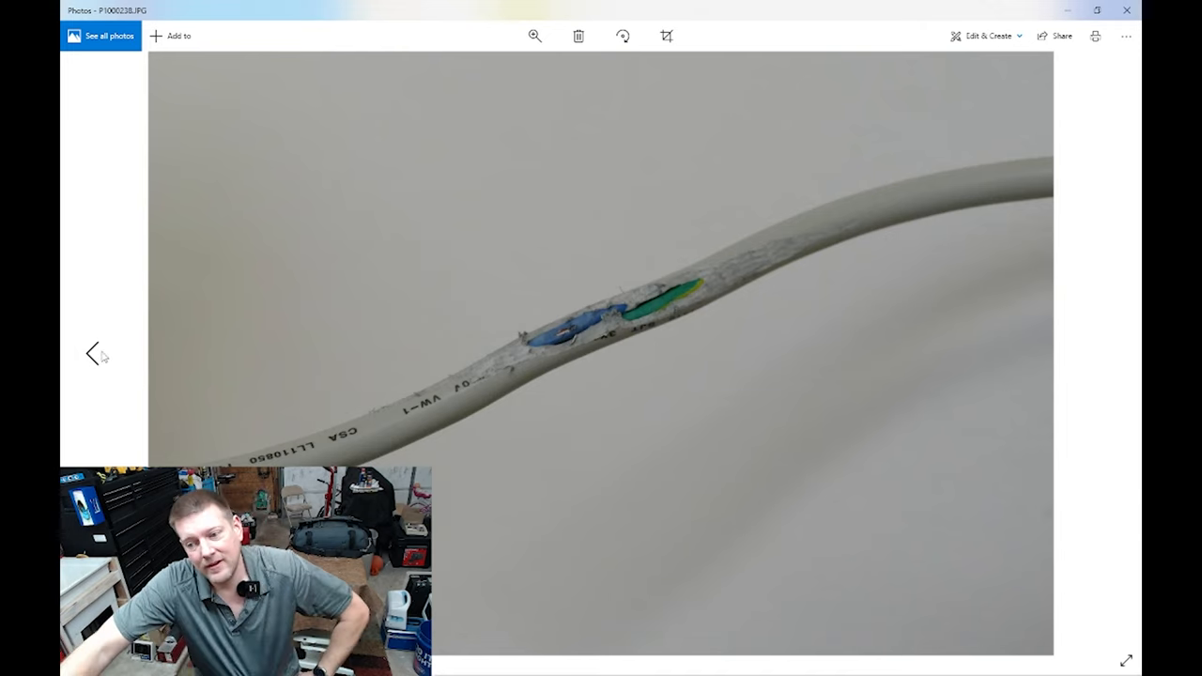
mouse_move(56, 361)
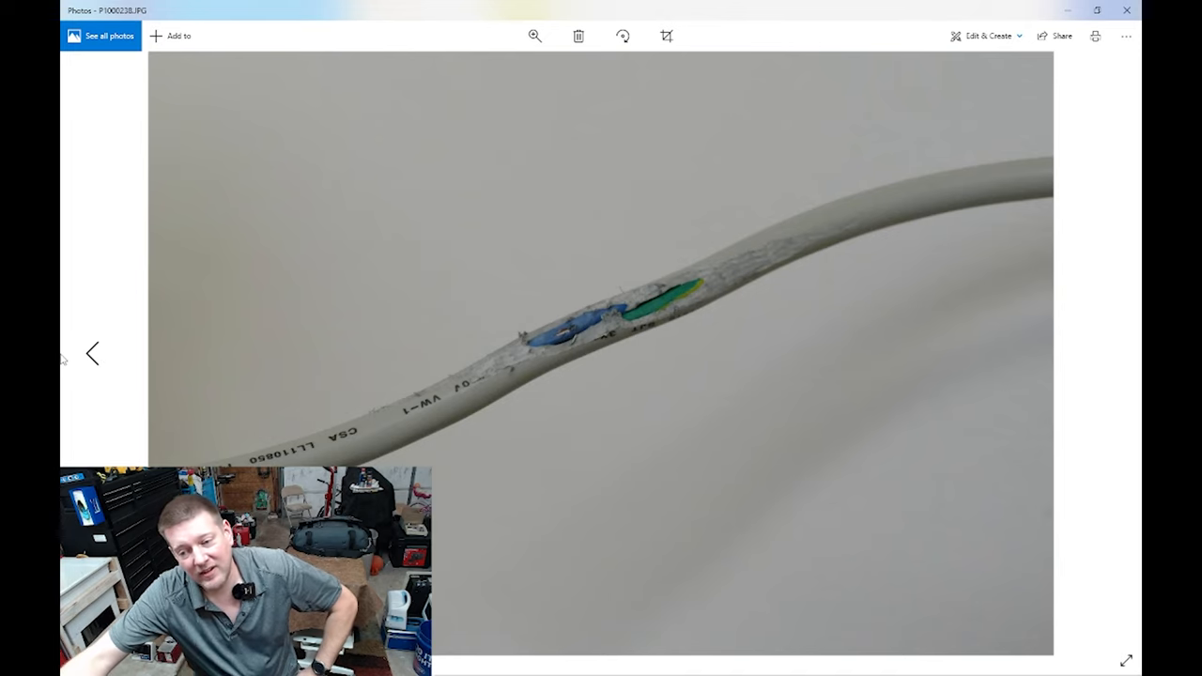
mouse_move(64, 380)
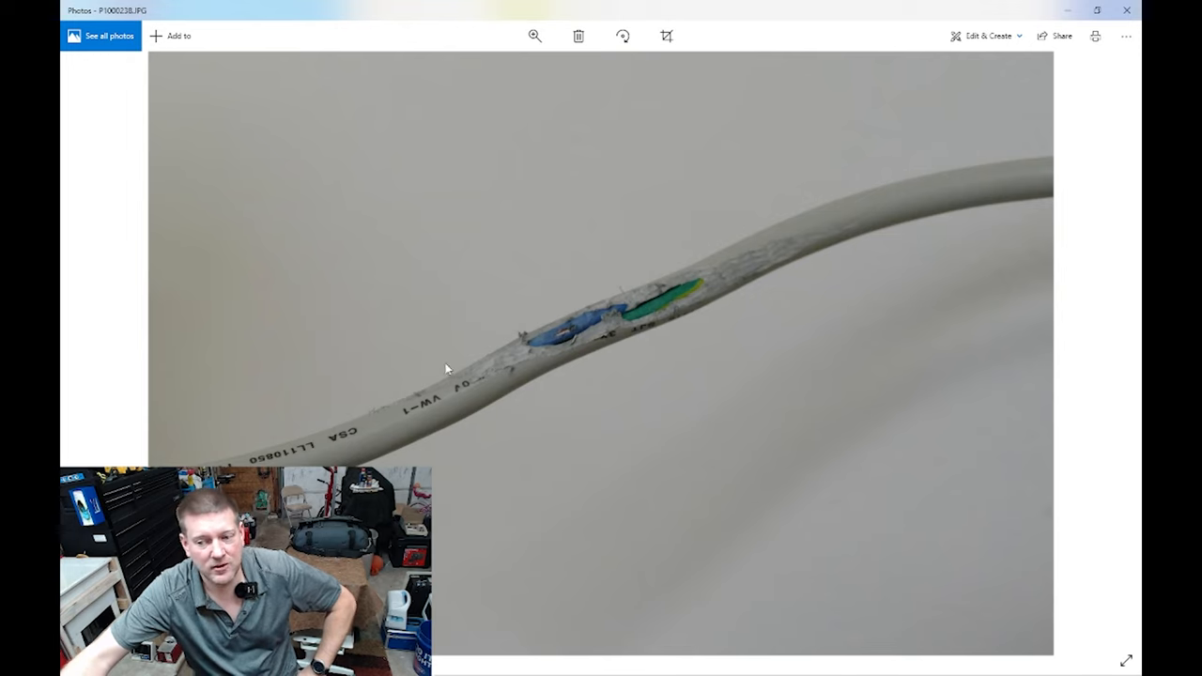
mouse_move(366, 341)
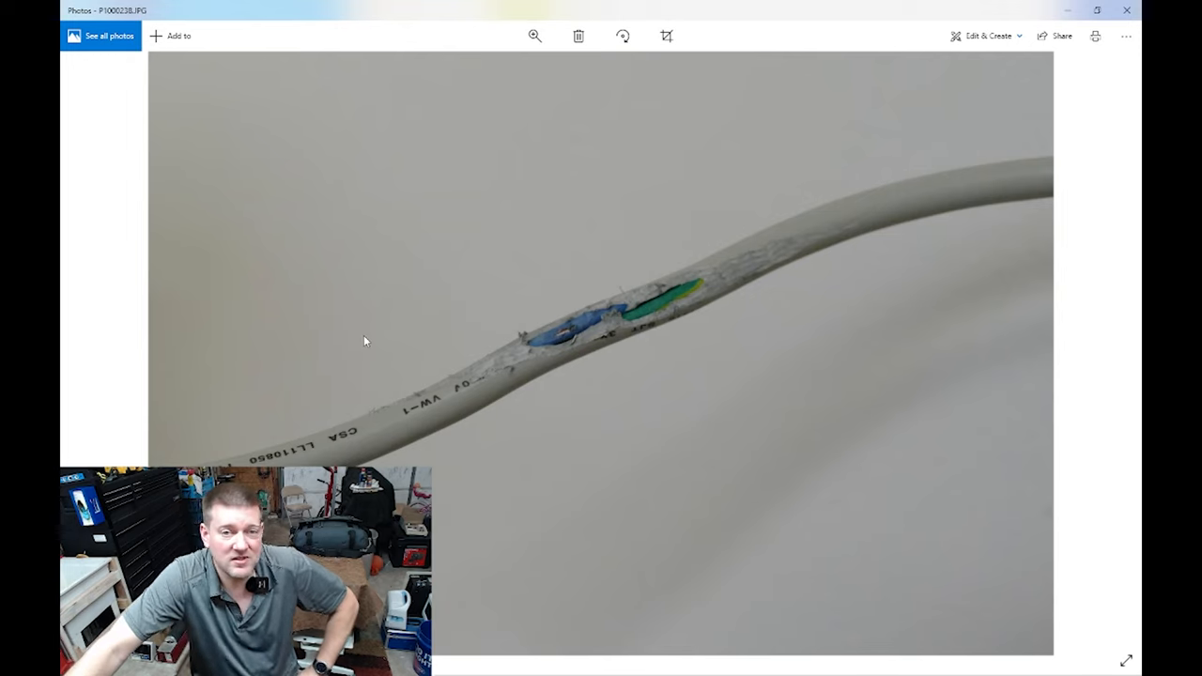
mouse_move(93, 356)
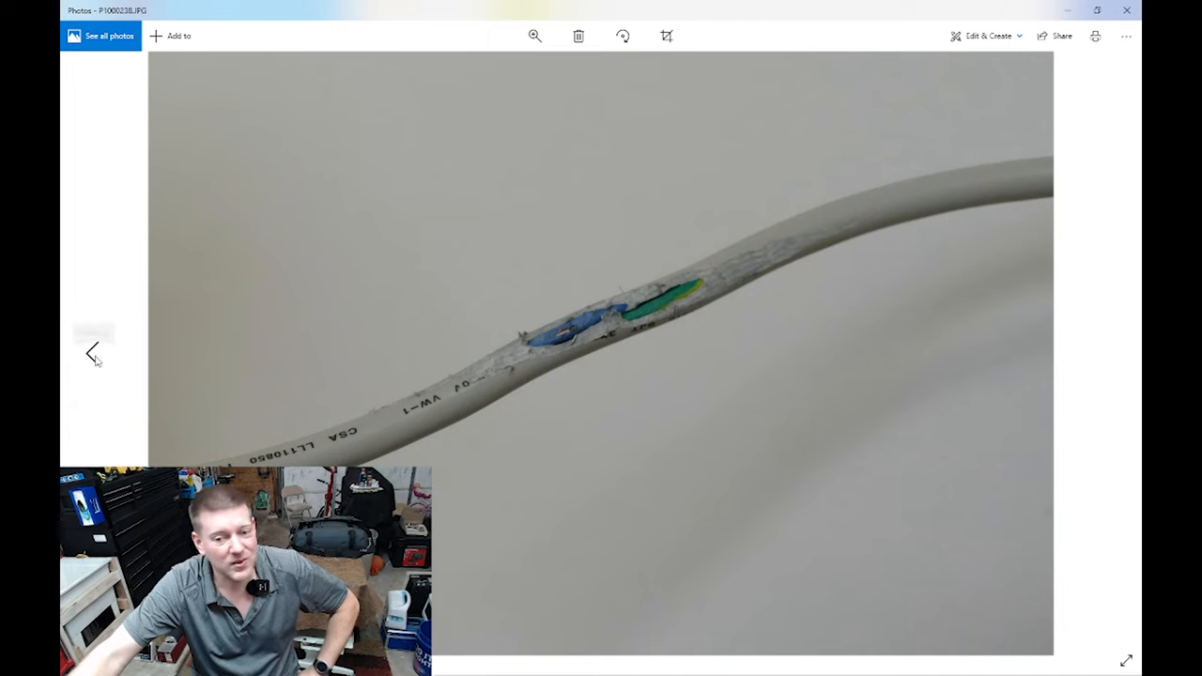
mouse_move(93, 355)
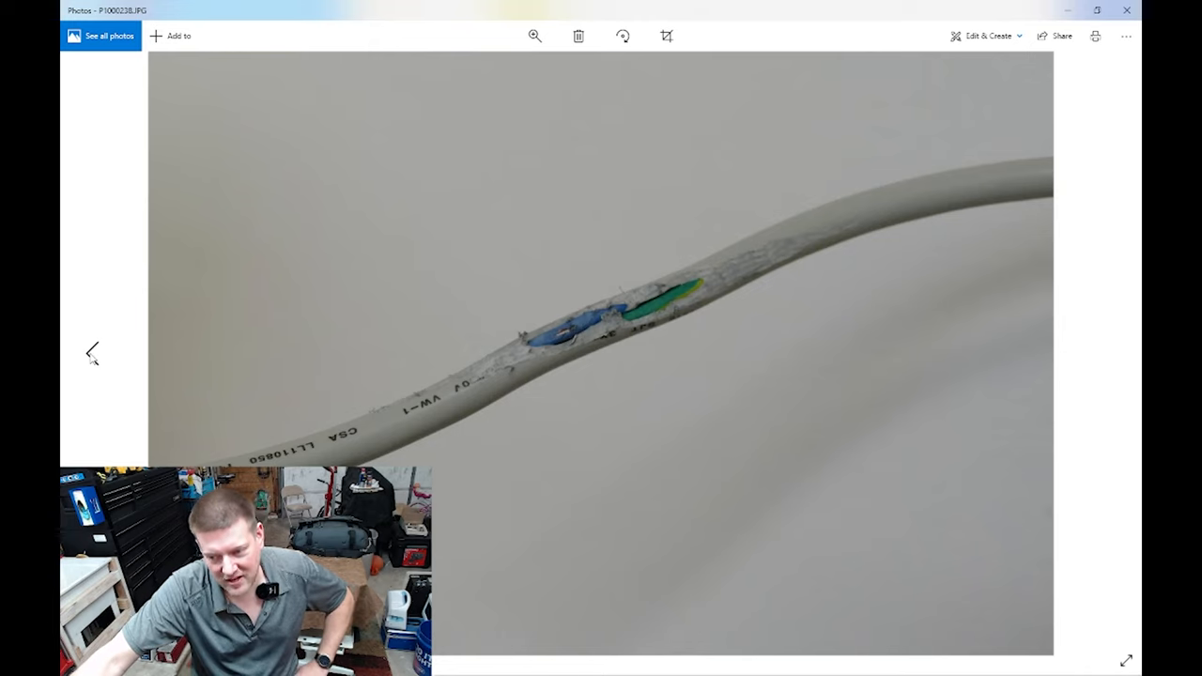
Step back through P1000237, P1000236 and P1000235 to the appliance wiring photo P1000234.JPG
left_click(91, 352)
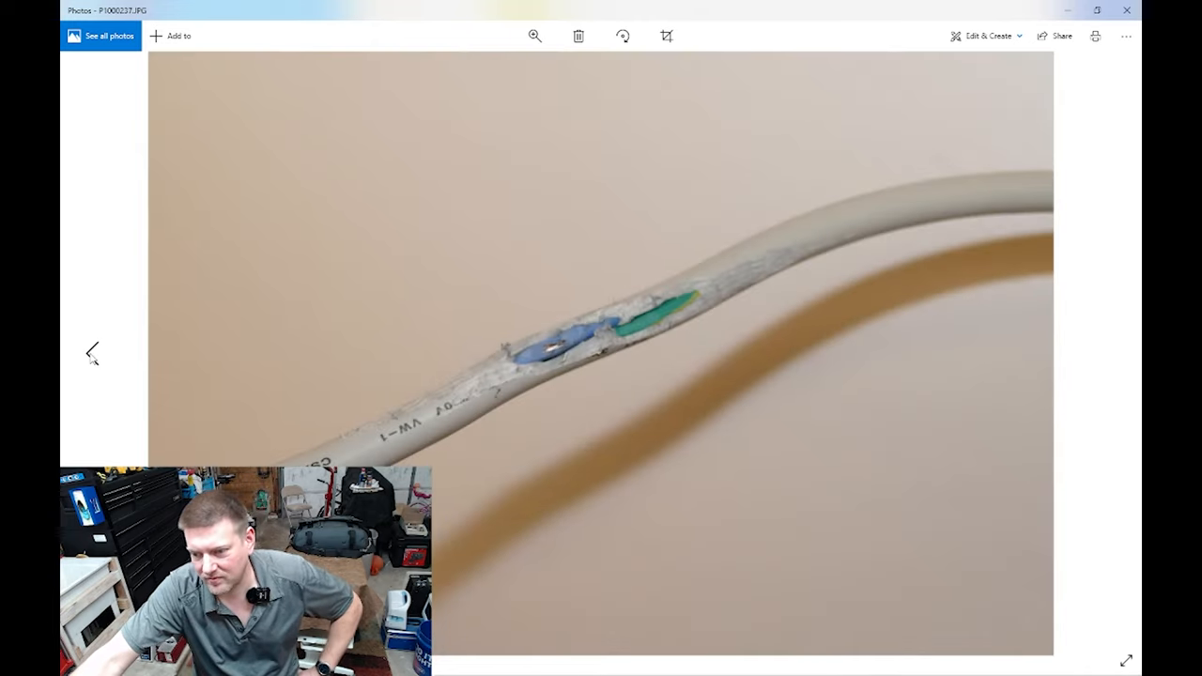
left_click(92, 352)
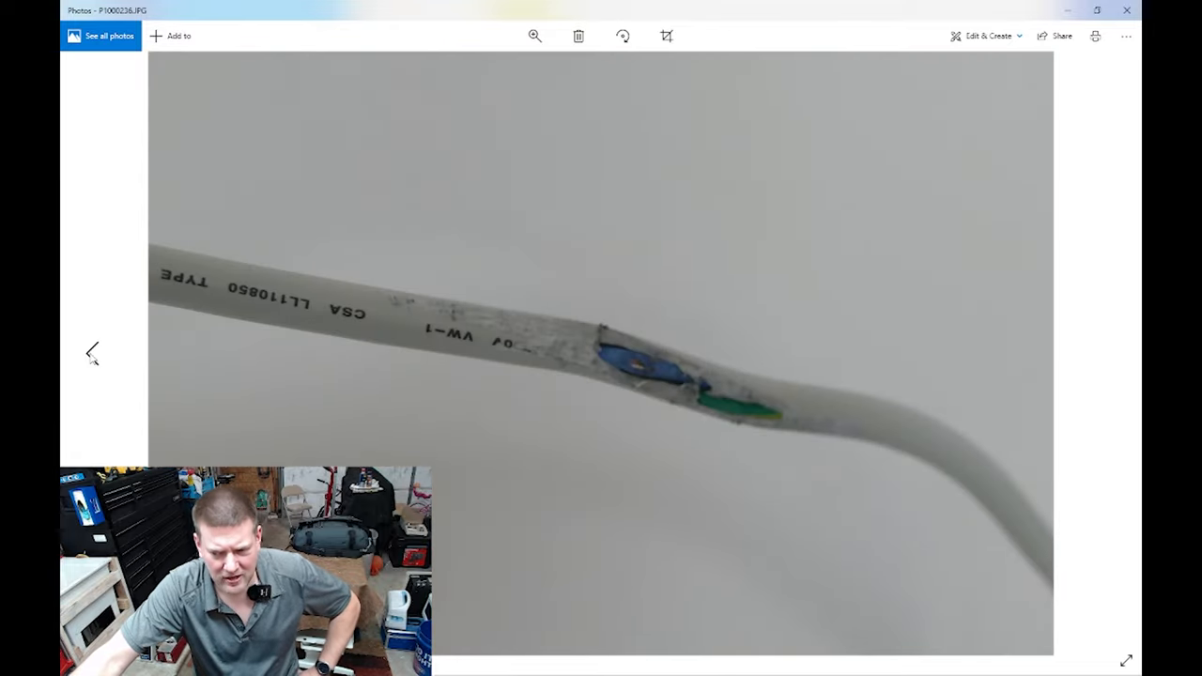
left_click(92, 351)
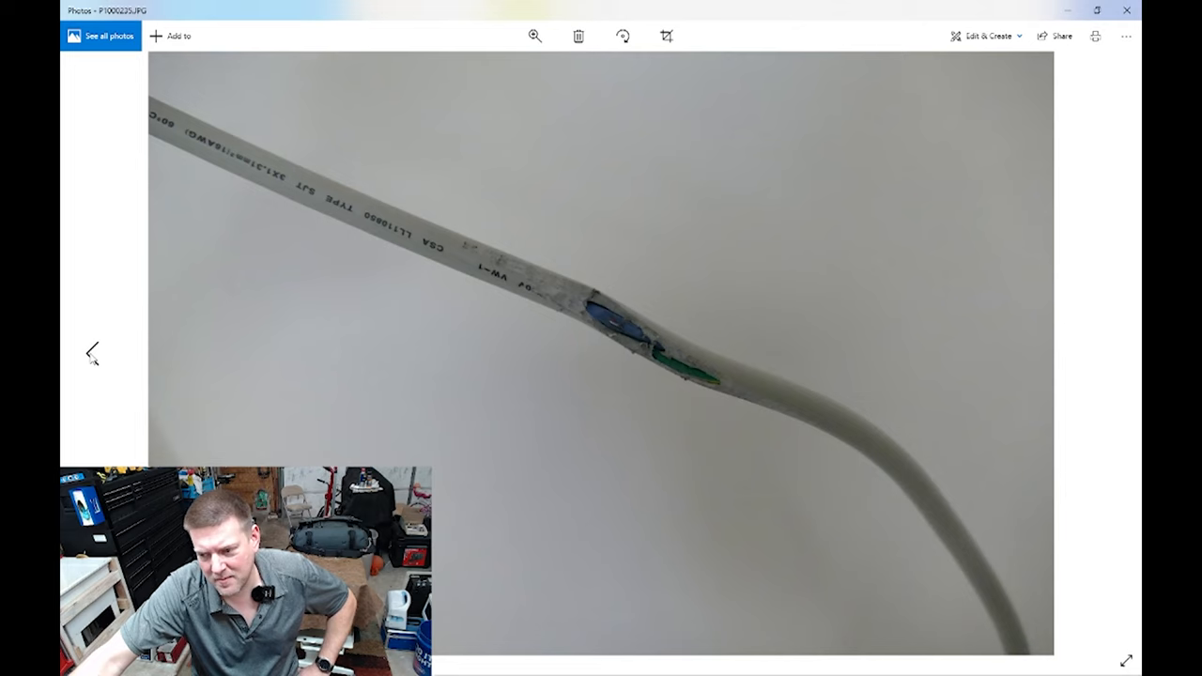
left_click(92, 353)
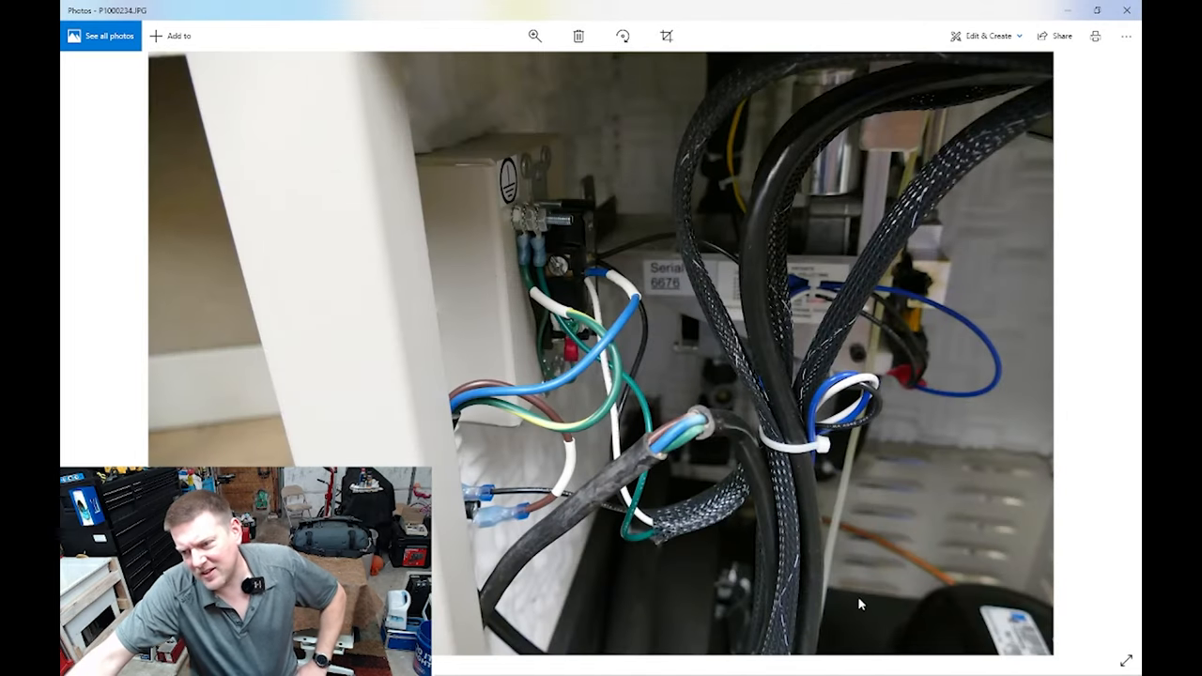
mouse_move(700, 635)
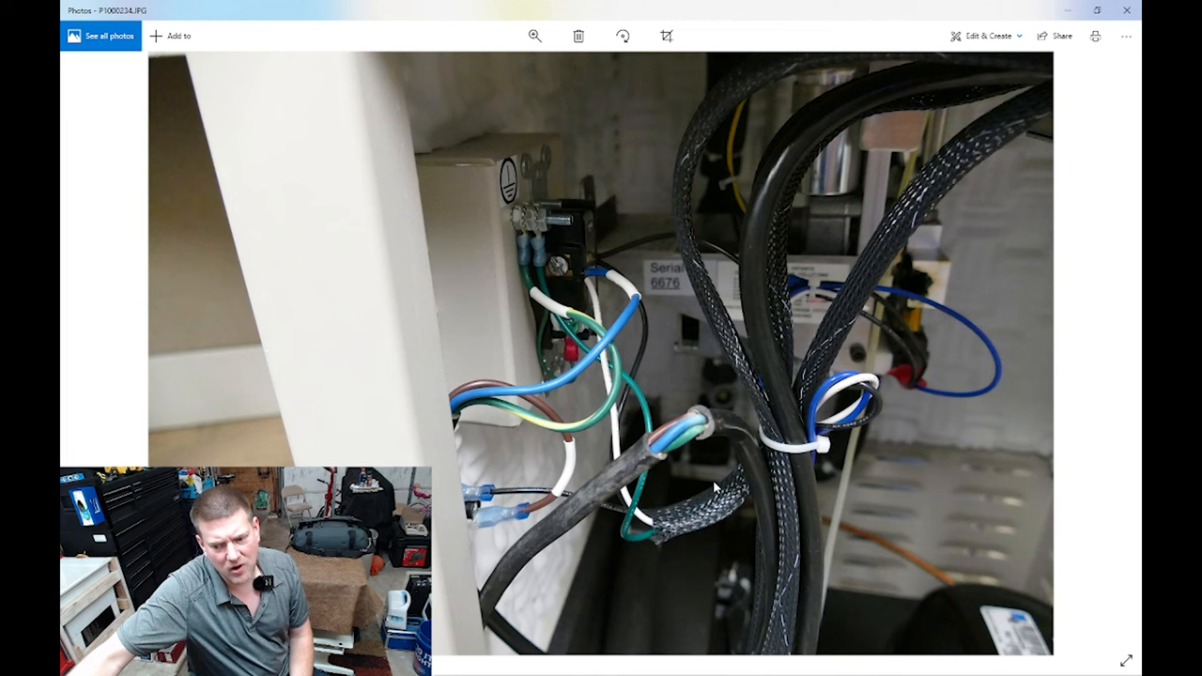
Step back past P1000233.JPG to the coiled cords beside the grounding-reliability label
left_click(92, 355)
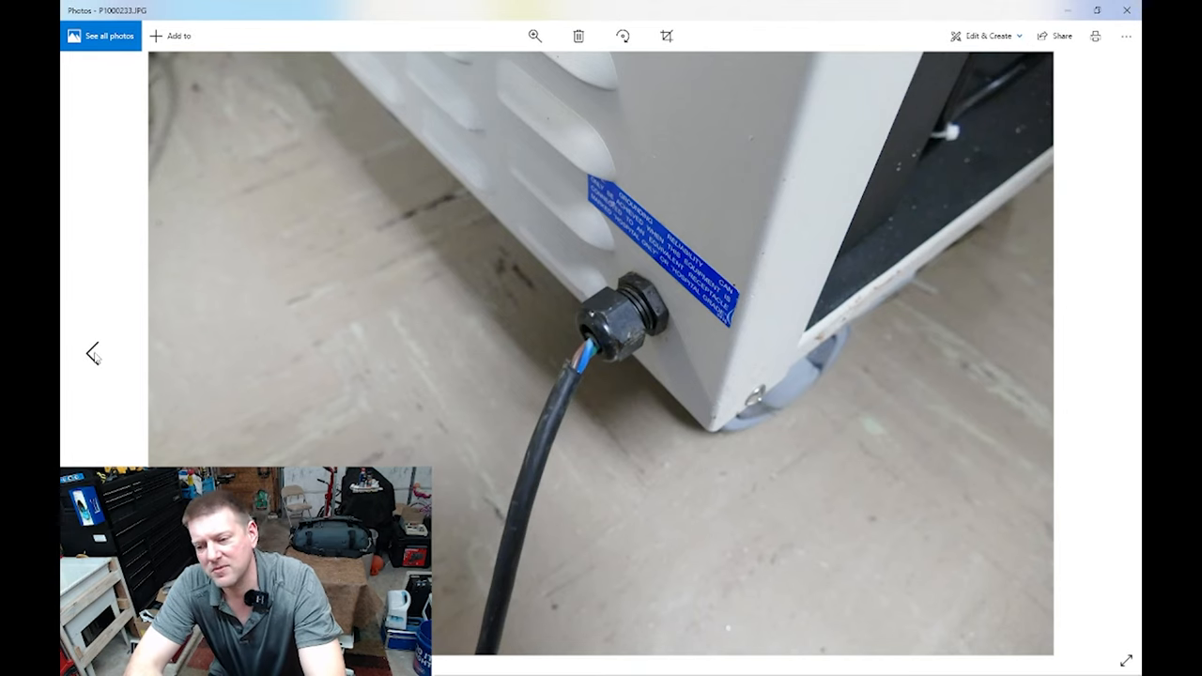
left_click(92, 353)
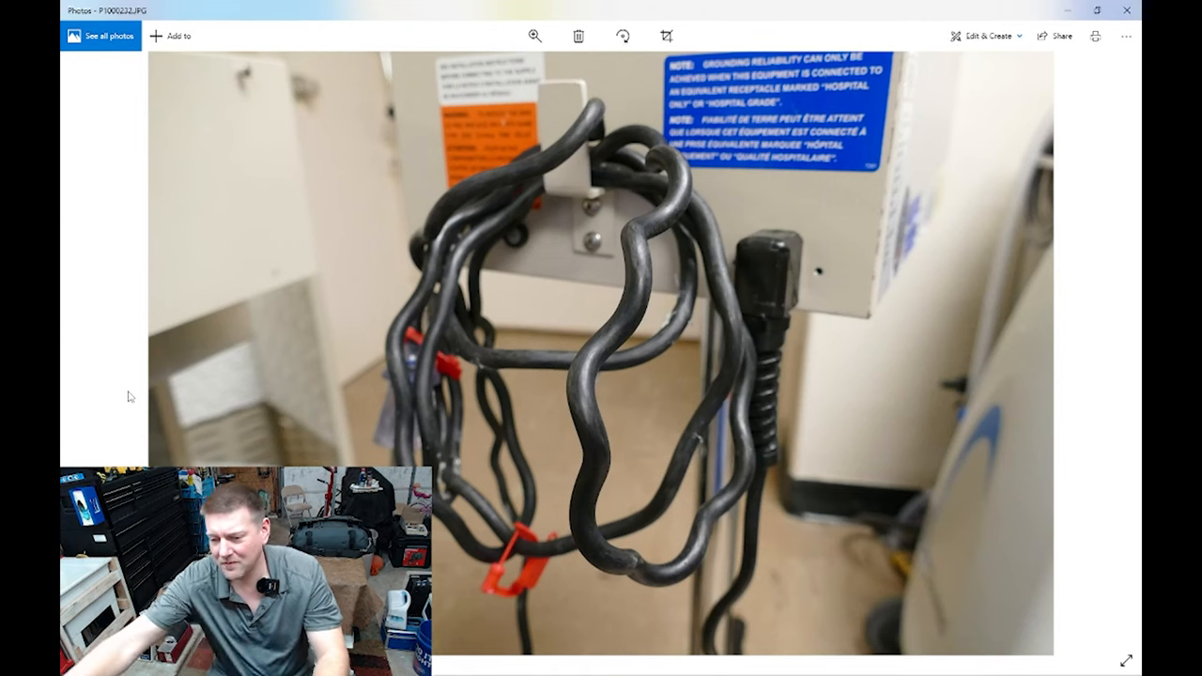
Move to the wooden-cabinet counter photo with cords and a black power strip
left_click(94, 354)
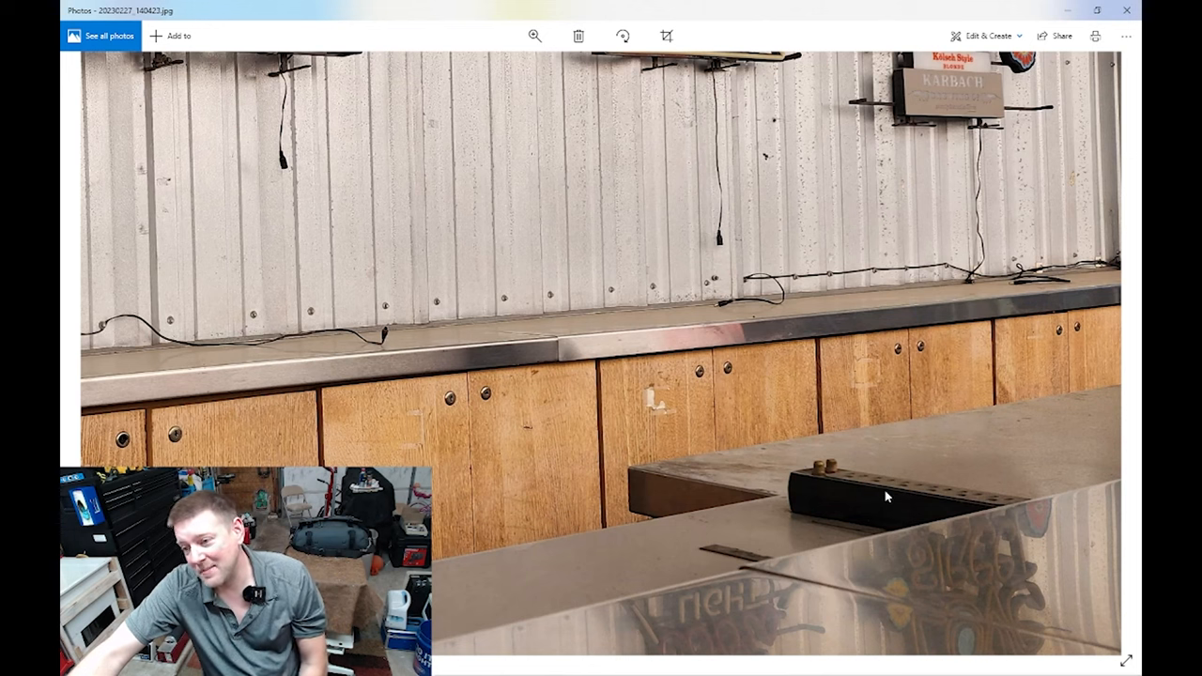
mouse_move(910, 449)
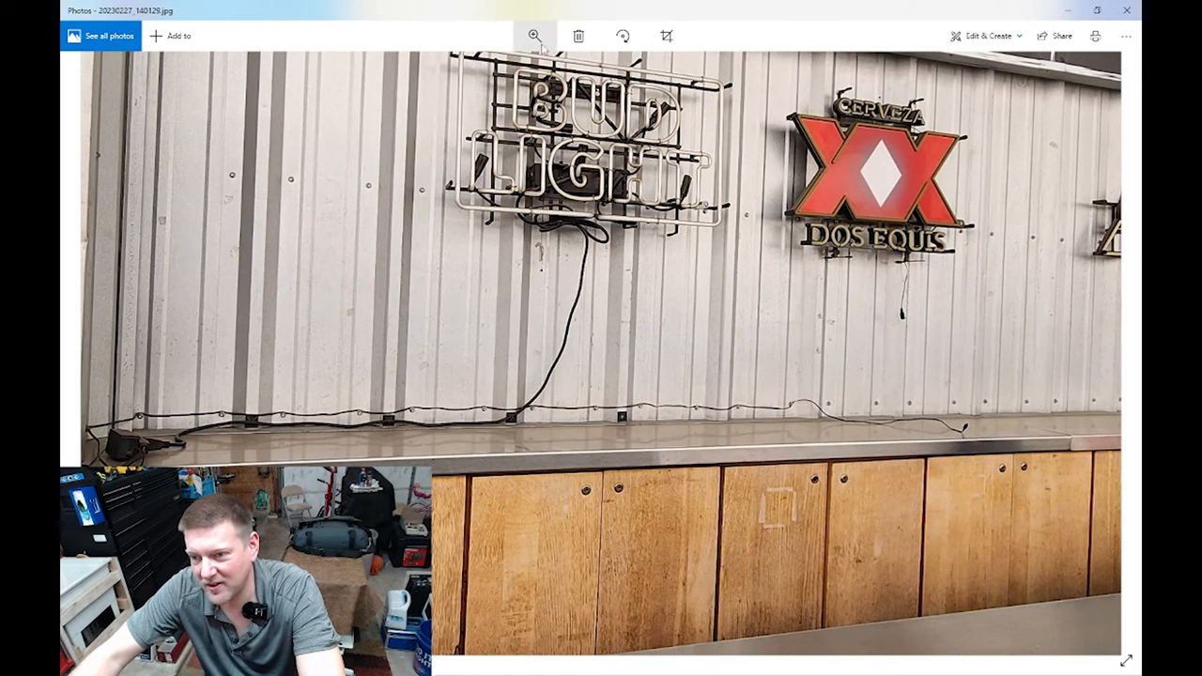
Zoom into the neon sign photo to enlarge the cord along the wall
left_click(531, 34)
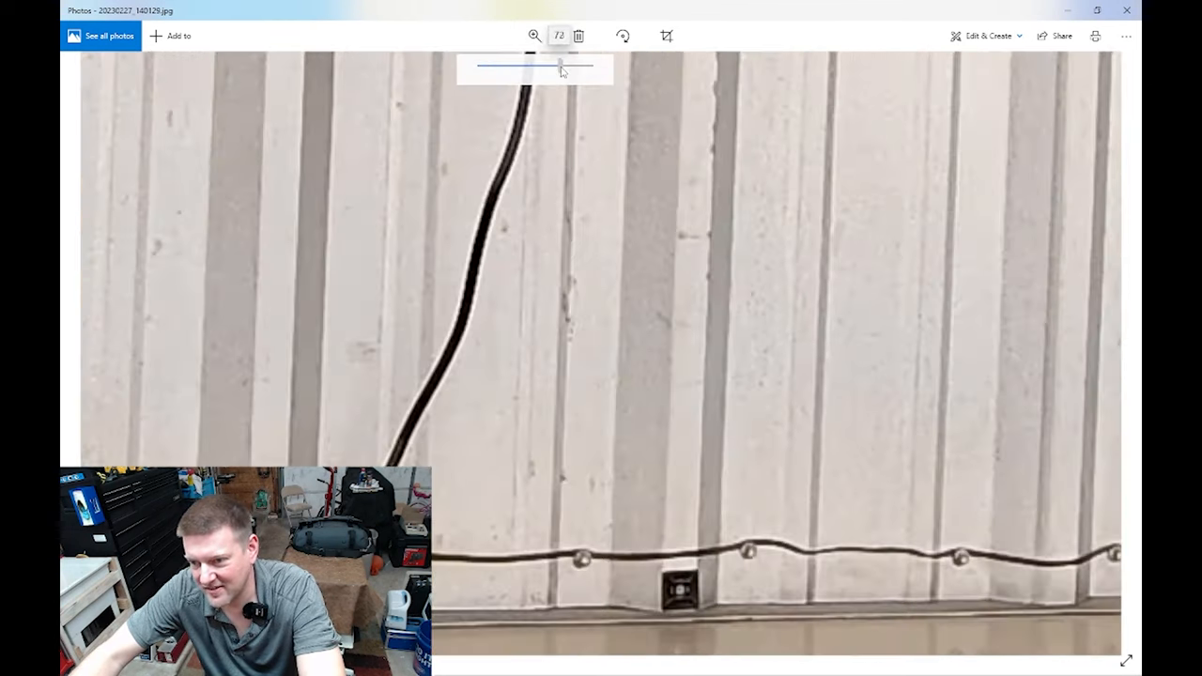
left_click_drag(549, 65, 561, 65)
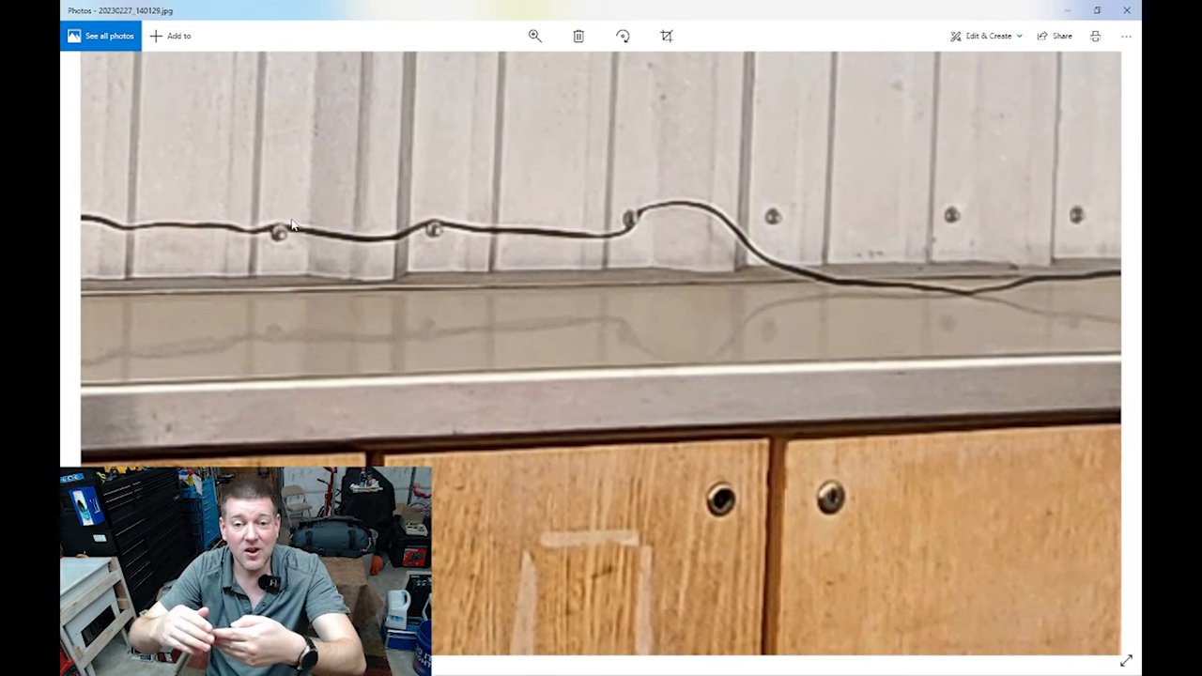
mouse_move(223, 142)
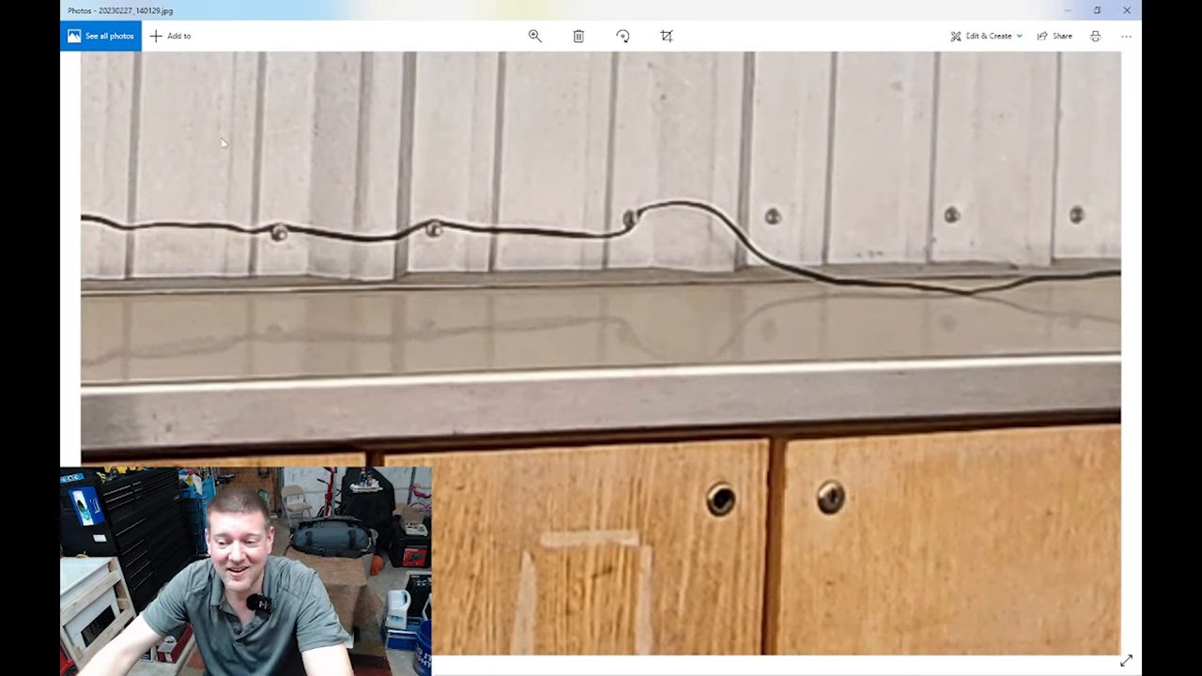
mouse_move(654, 436)
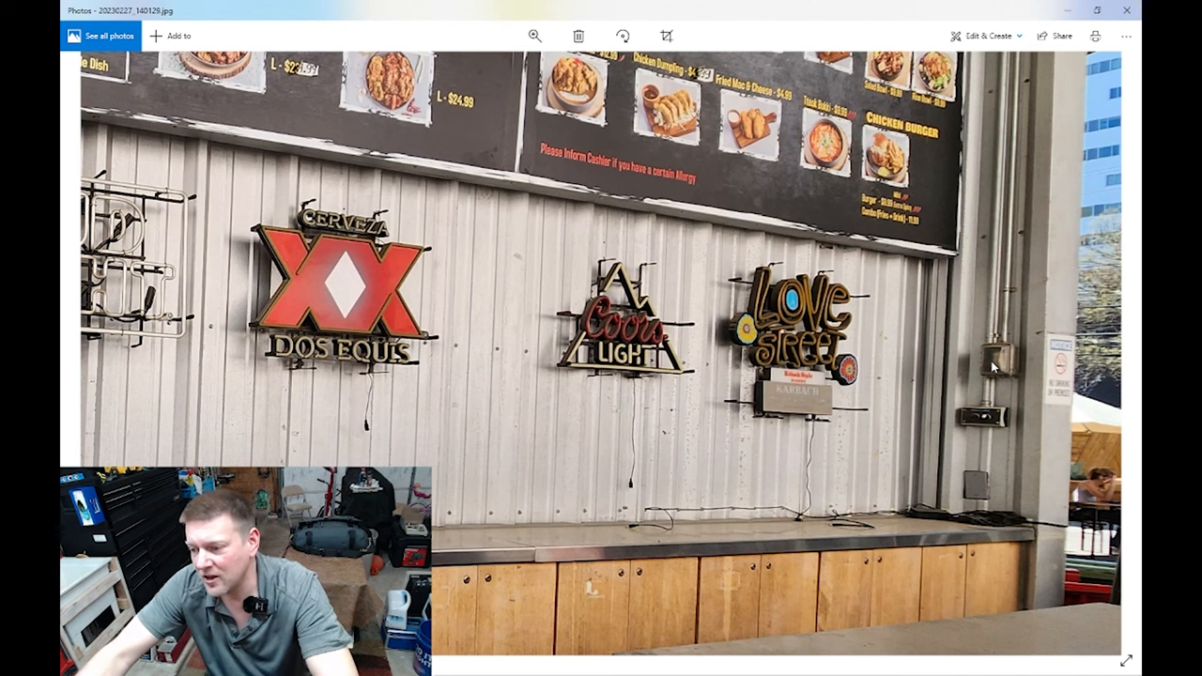
mouse_move(1000, 366)
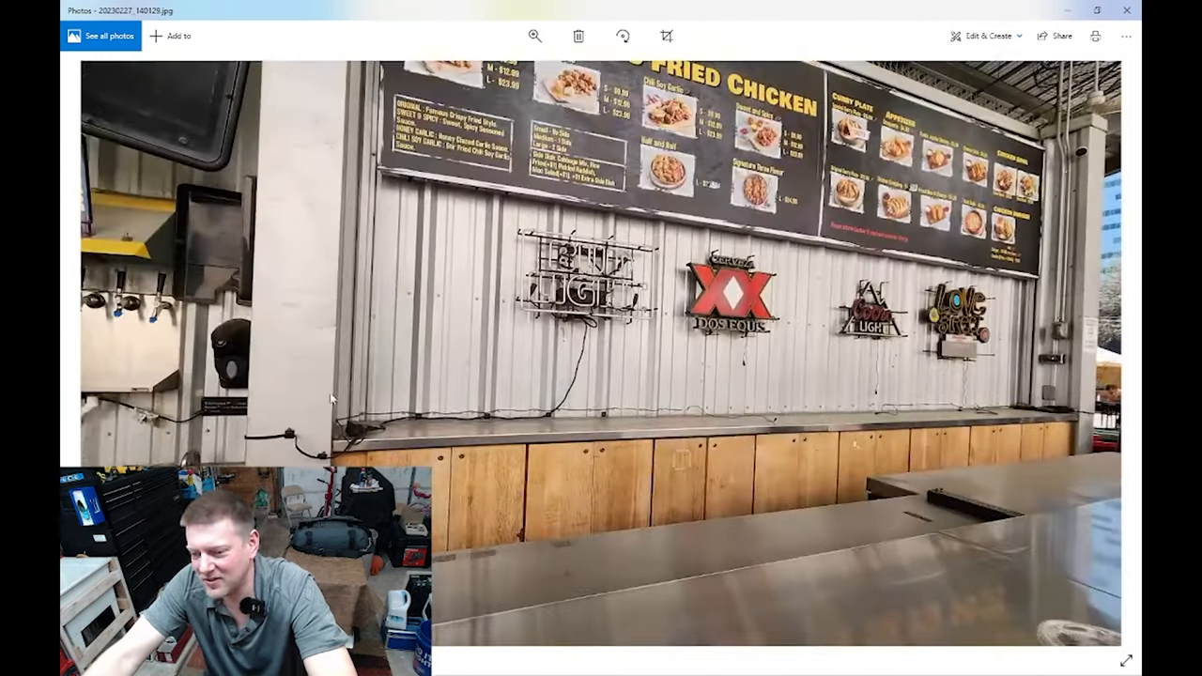
View the screwed-down cable photo, return to the beer tap photo, and zoom in
left_click(90, 354)
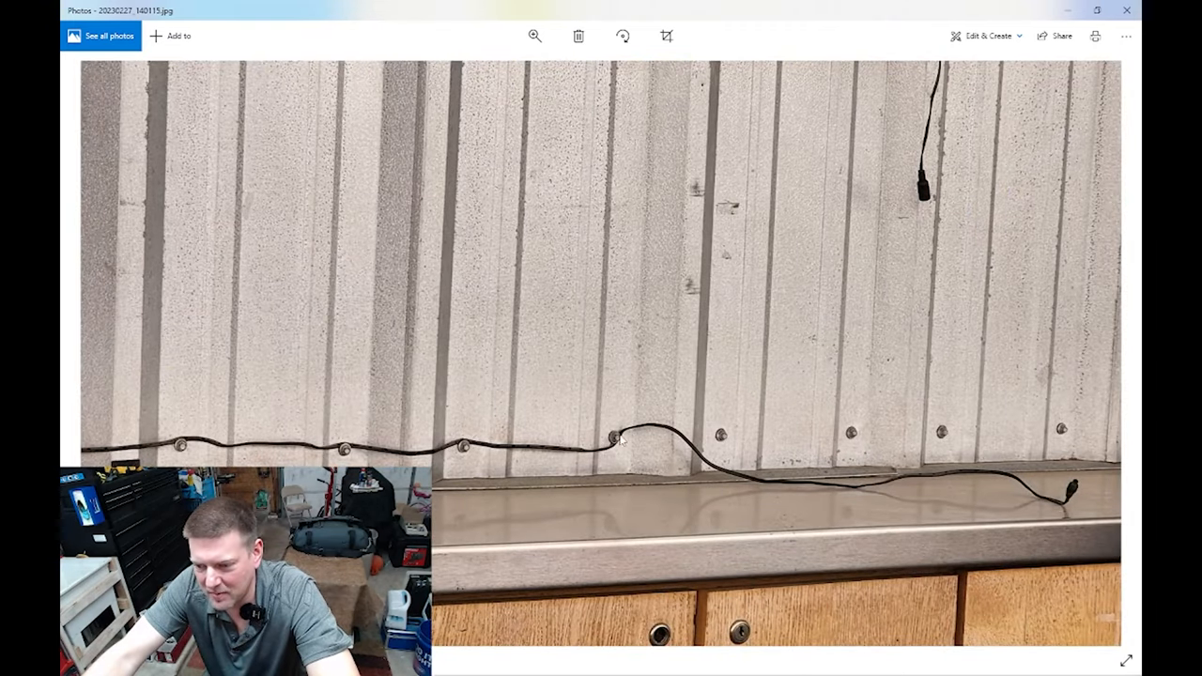
mouse_move(91, 355)
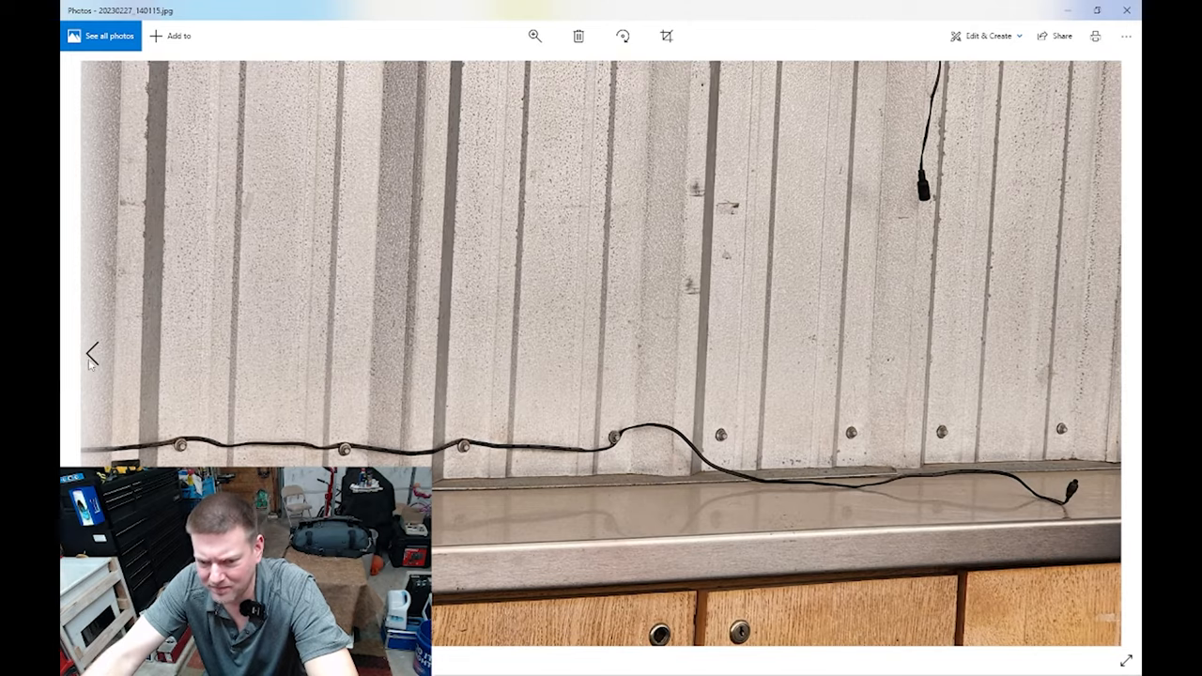
left_click(91, 355)
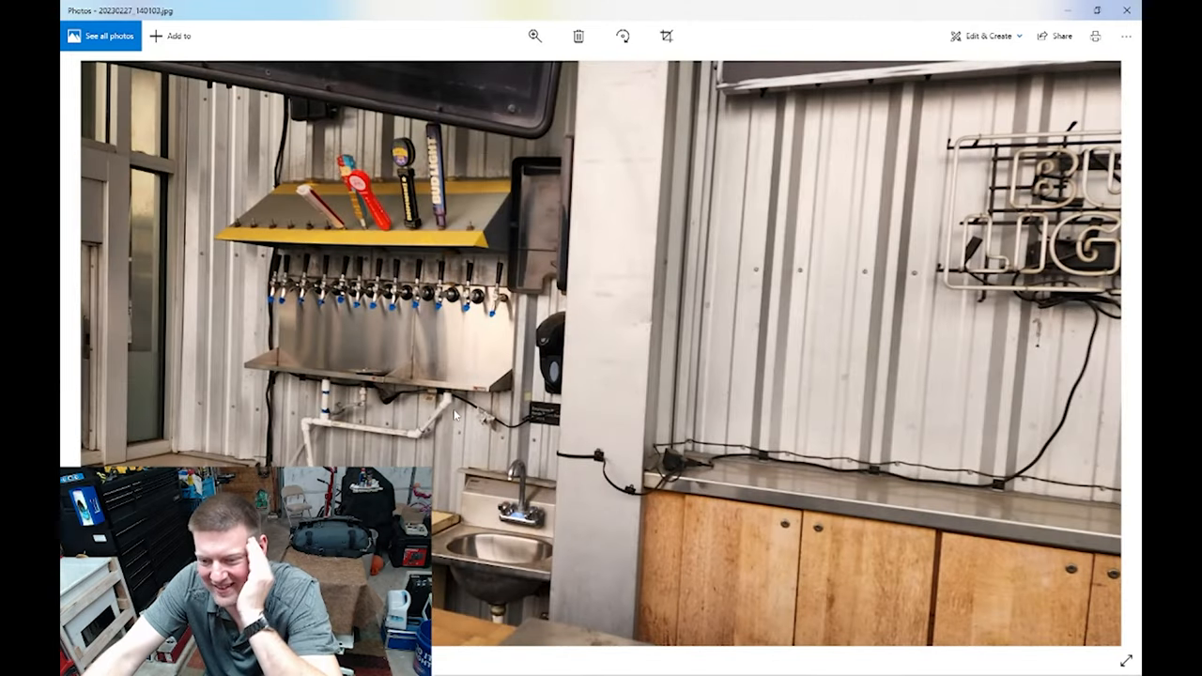
mouse_move(389, 438)
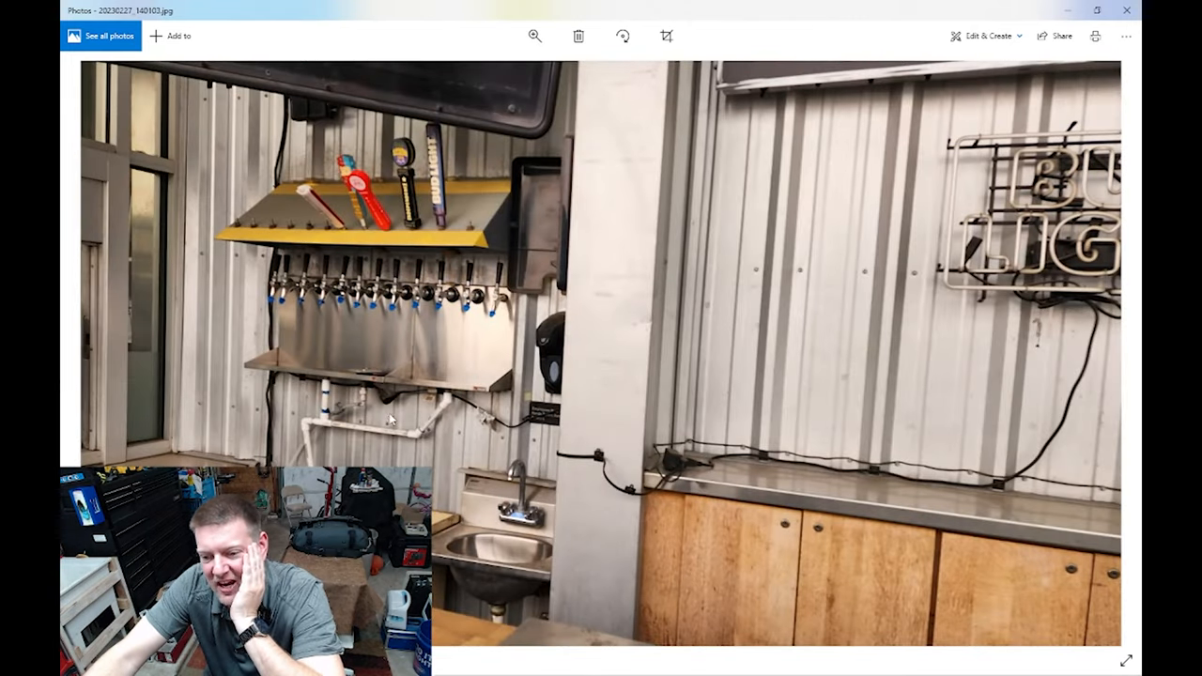
mouse_move(404, 421)
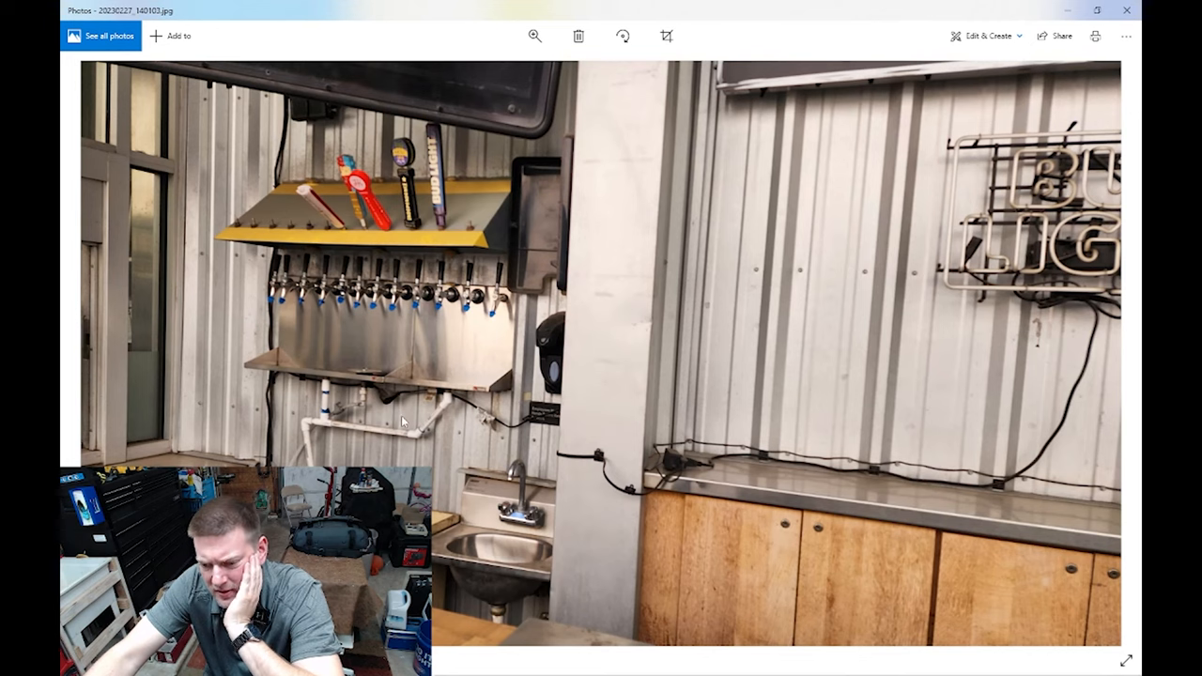
left_click(534, 35)
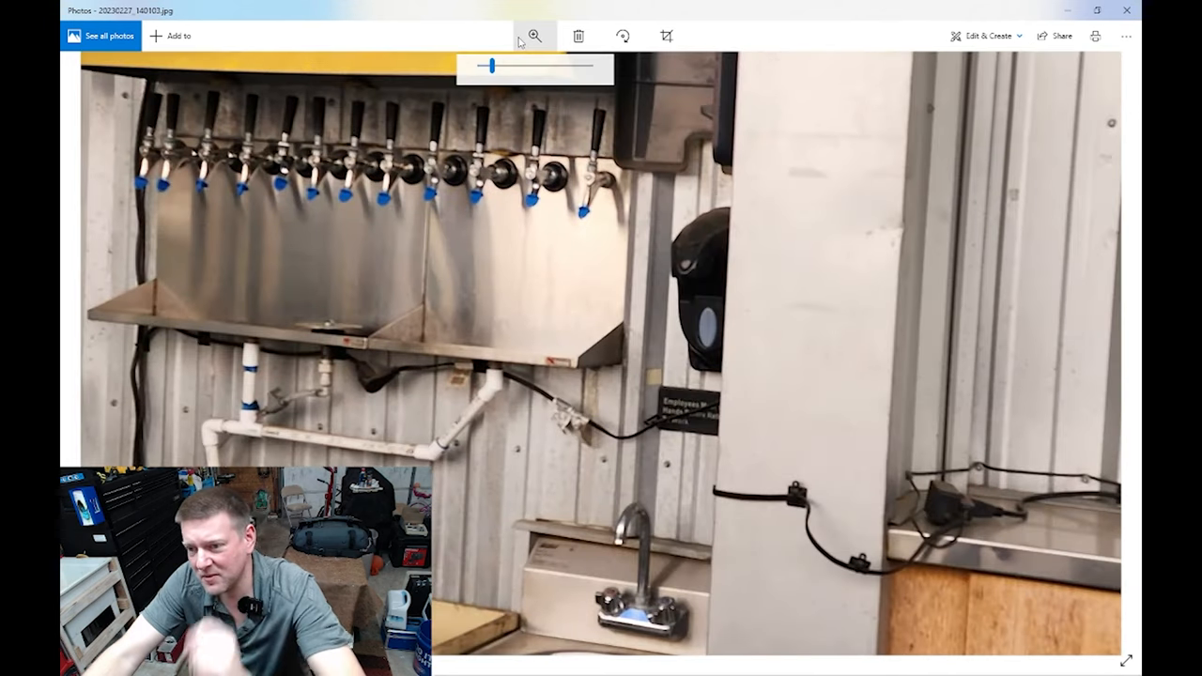
left_click_drag(513, 64, 488, 64)
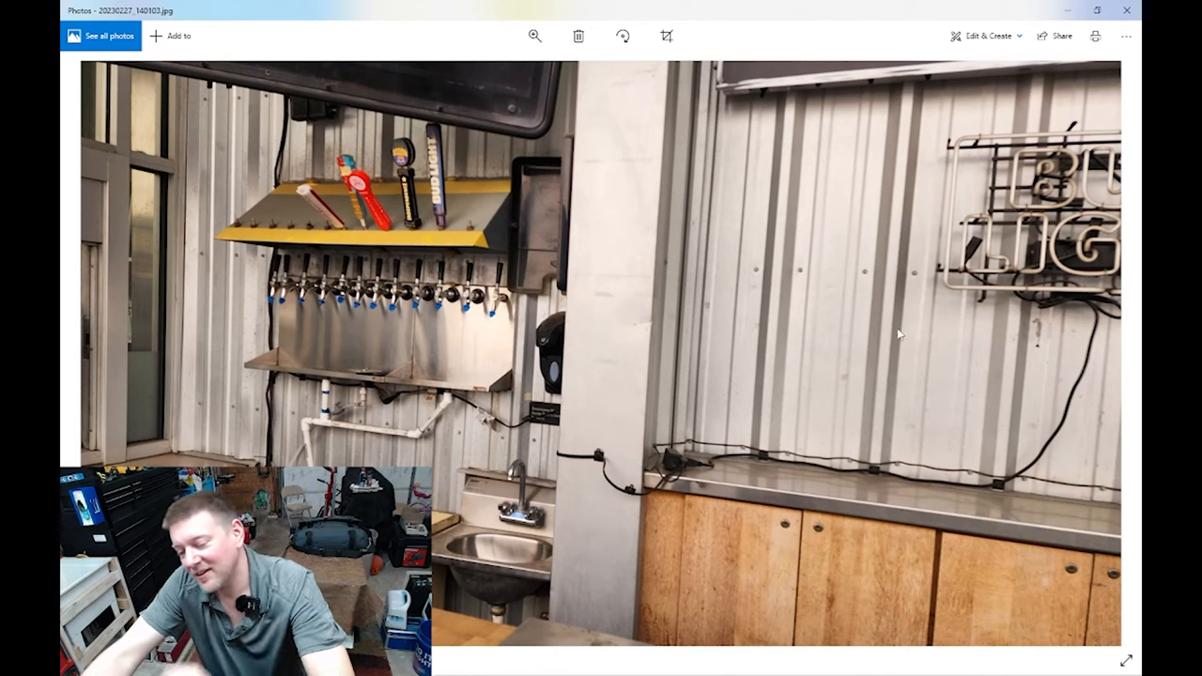
Advance two photos forward past the screwed-down cable close-up
left_click(1110, 355)
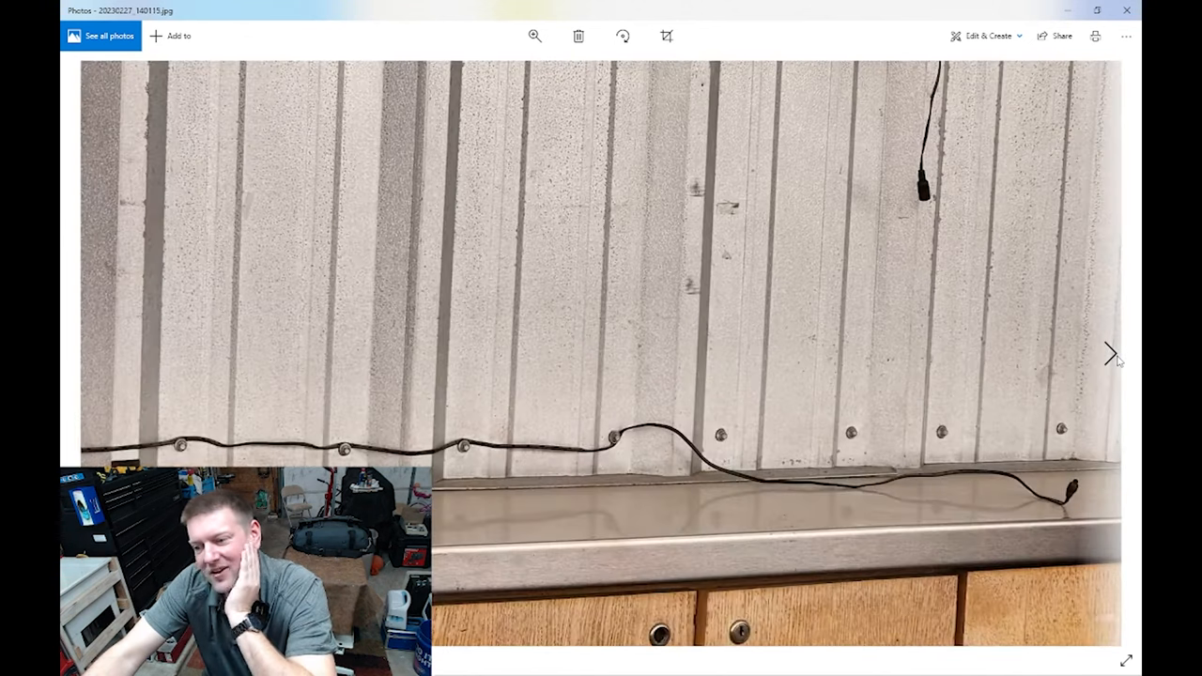
left_click(1111, 352)
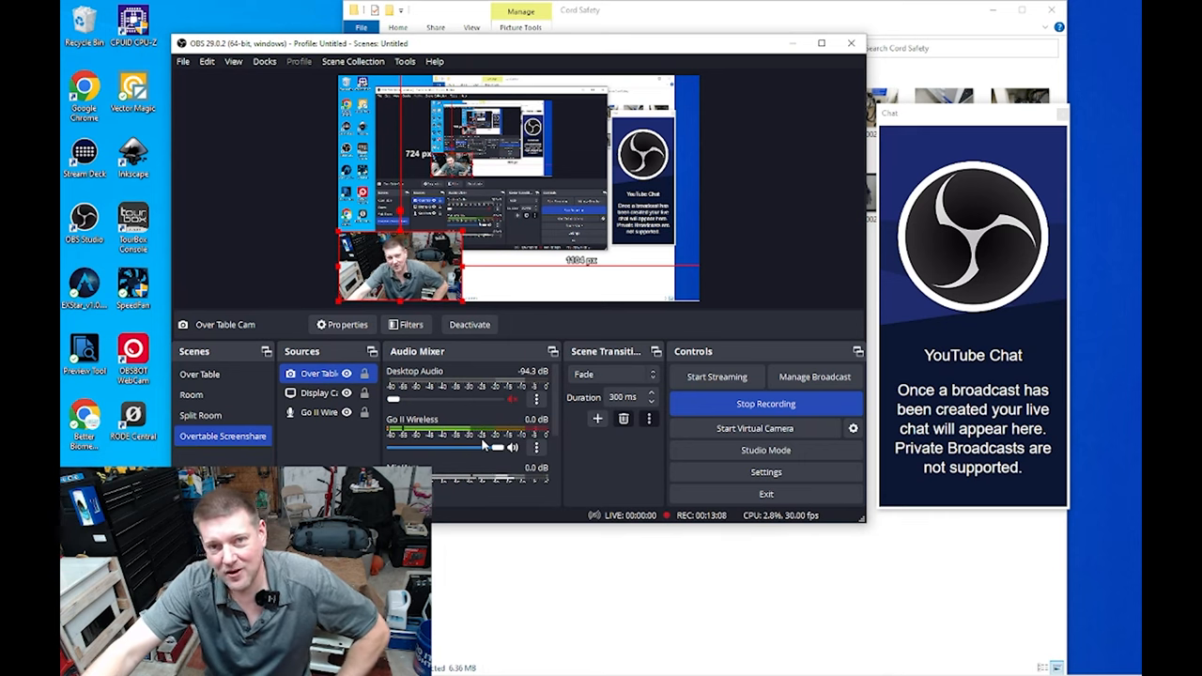
mouse_move(881, 421)
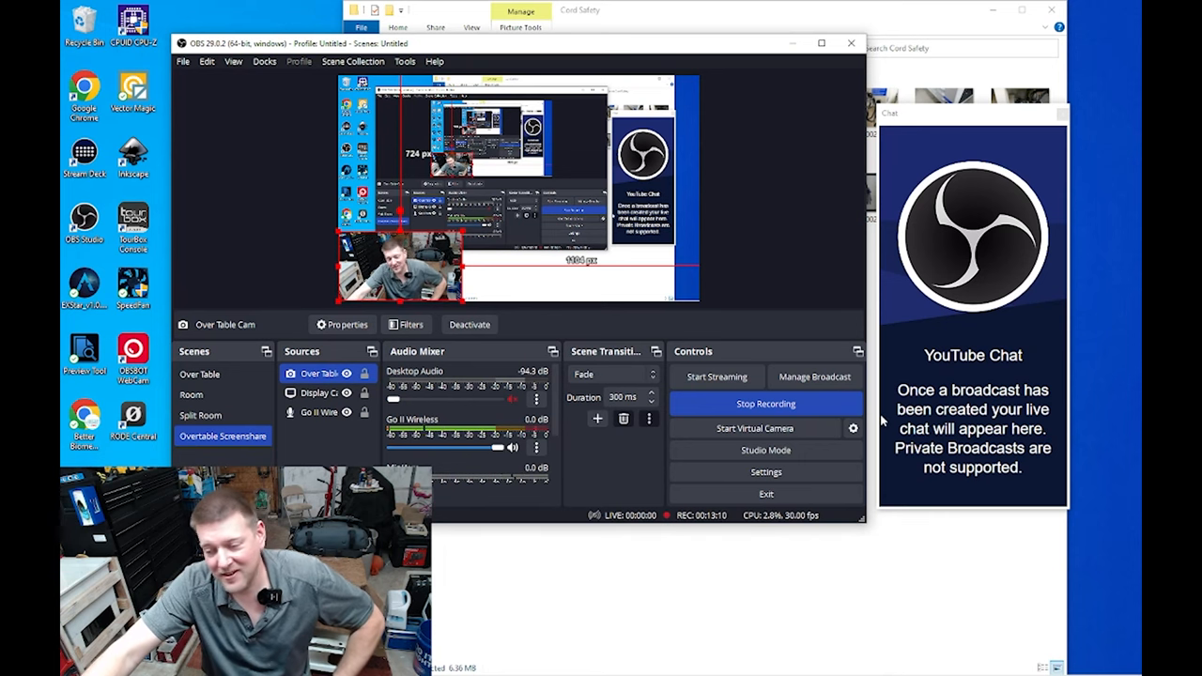